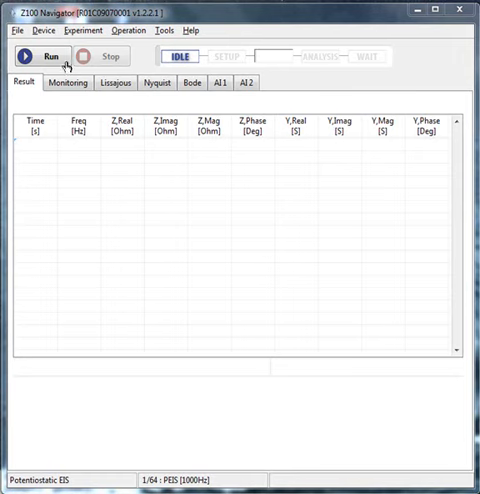
Step: Choose the device options, then start the impedance measurement with Run and watch the Analysis Status
left_click(44, 24)
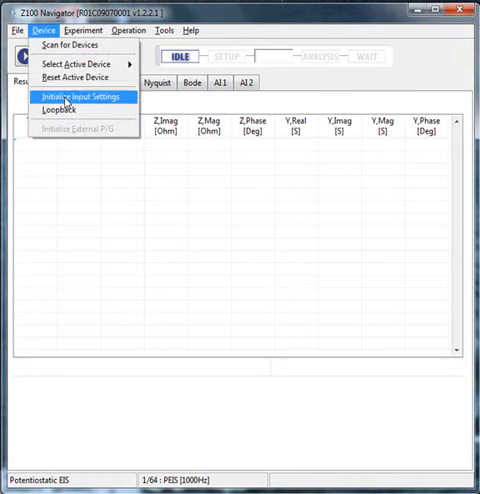
left_click(72, 96)
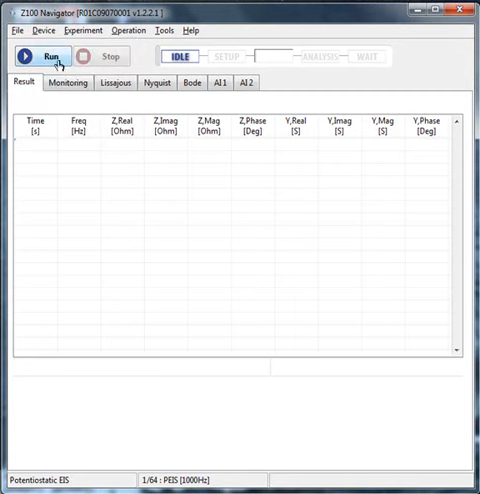
left_click(44, 54)
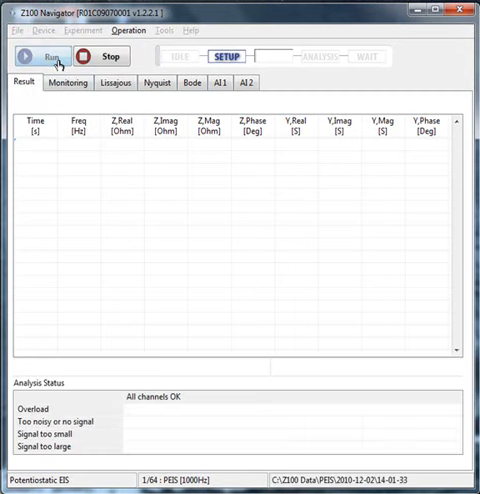
left_click(48, 48)
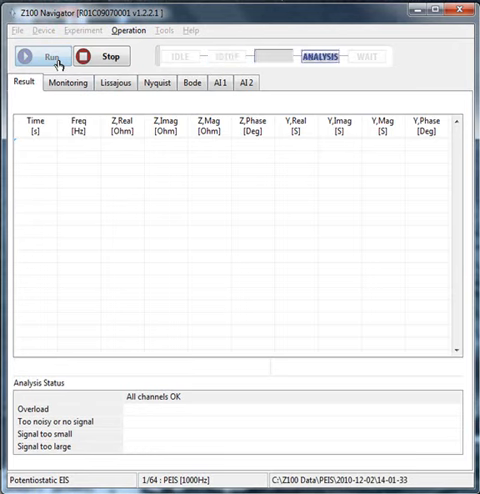
left_click(44, 54)
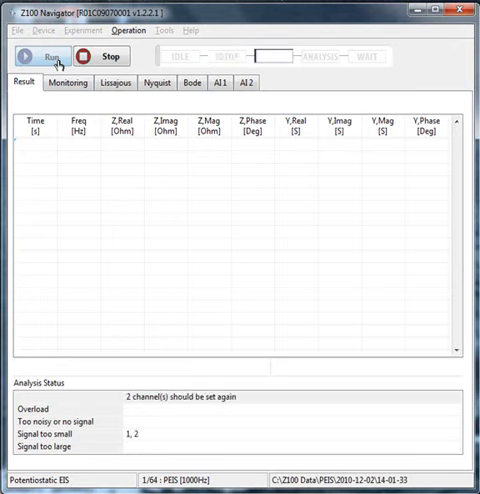
left_click(42, 46)
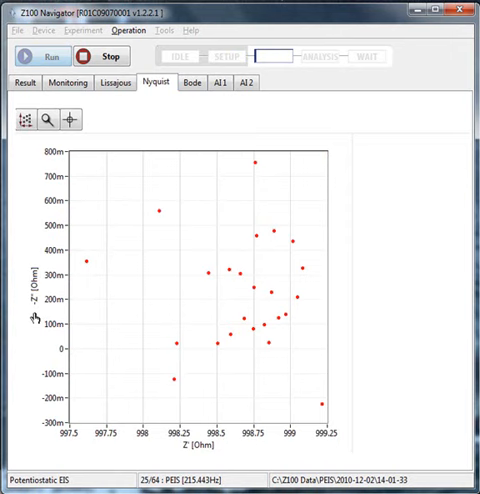
Step: Show the Bode magnitude/phase plots, then switch to the AI1 current waveform and spectrum
left_click(186, 82)
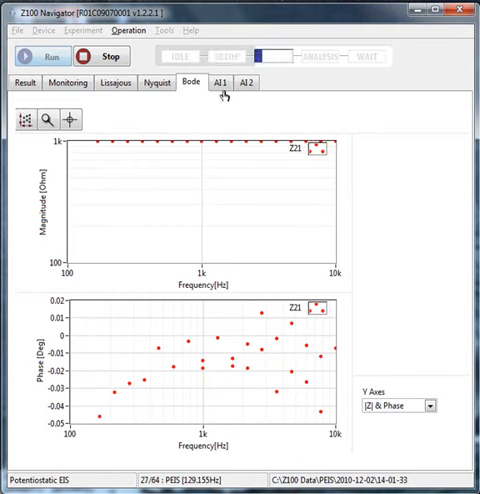
left_click(216, 84)
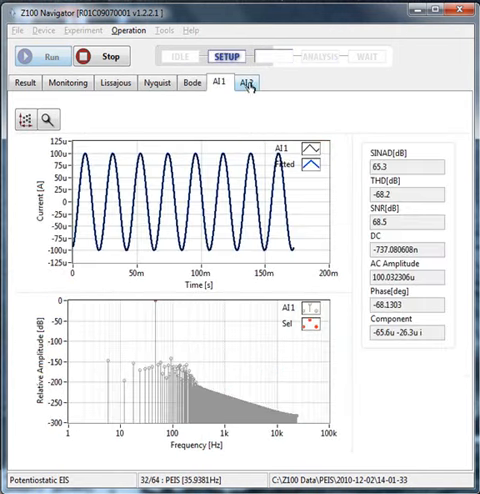
Step: Show the AI2 voltage waveform and its spectrum
left_click(256, 84)
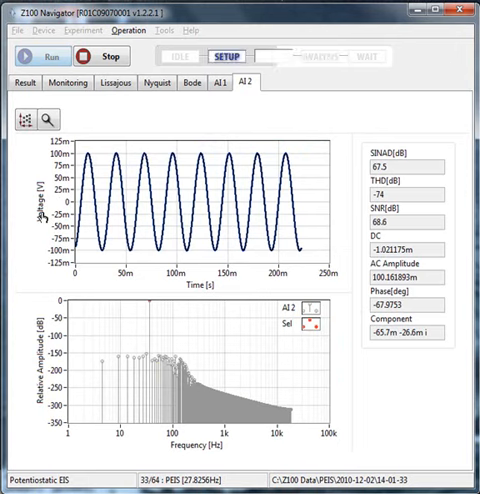